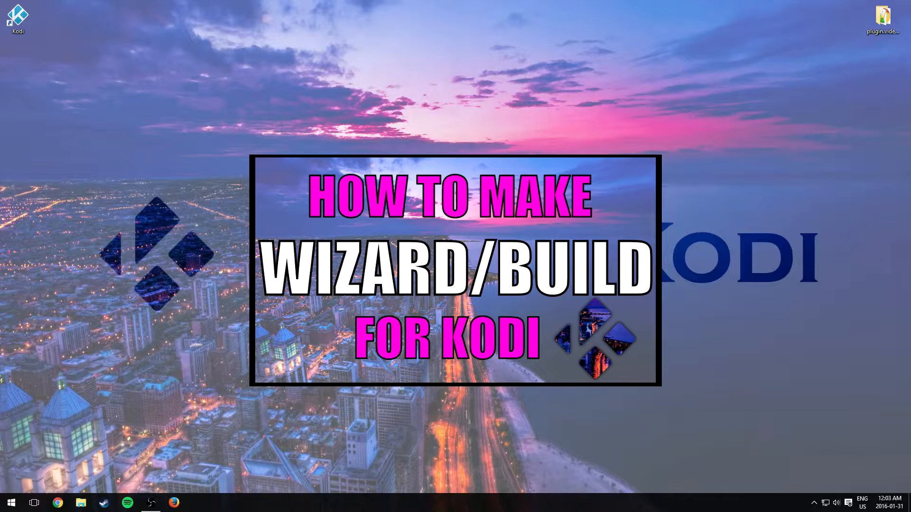
mouse_move(826, 63)
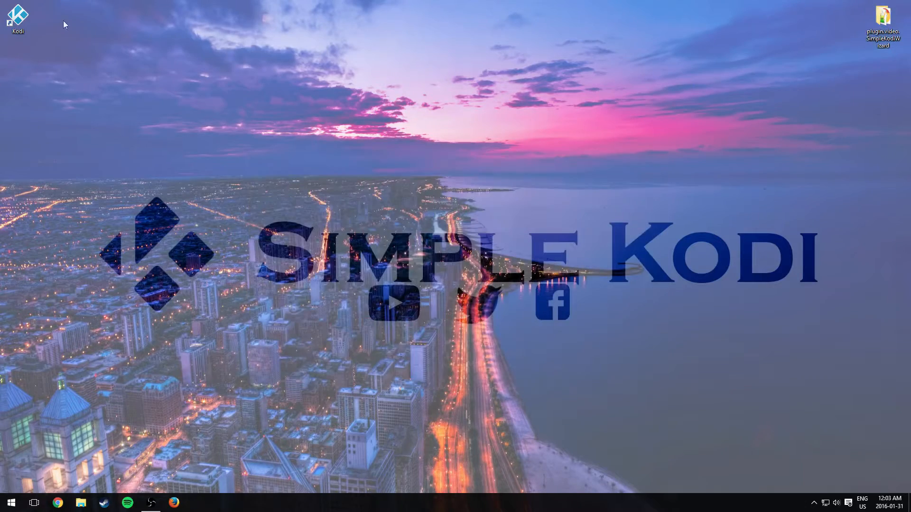
- Launch Kodi and go into the Programs add-ons toward the Simple Kodi Wizard
click(18, 17)
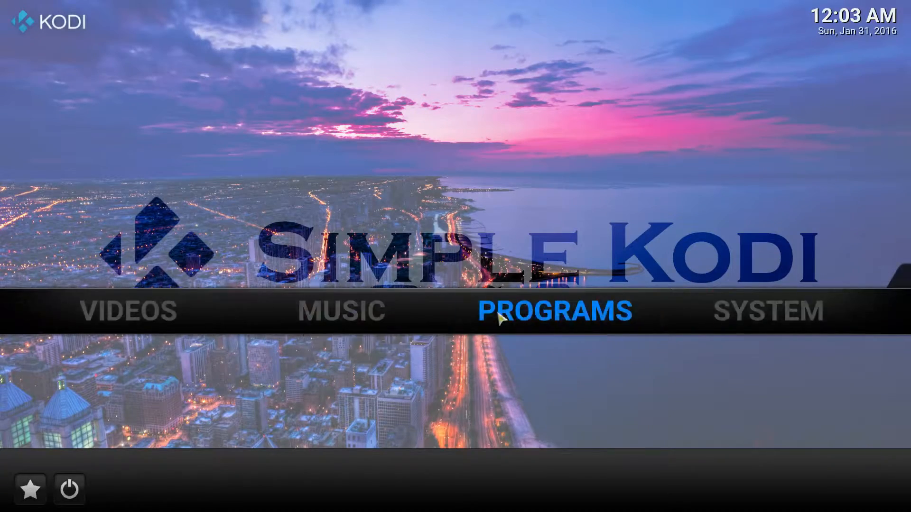
click(555, 311)
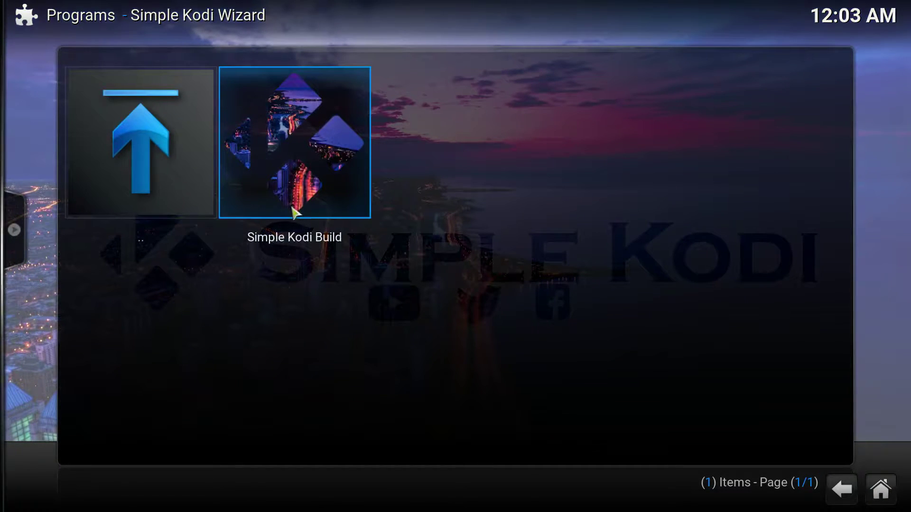
mouse_move(653, 199)
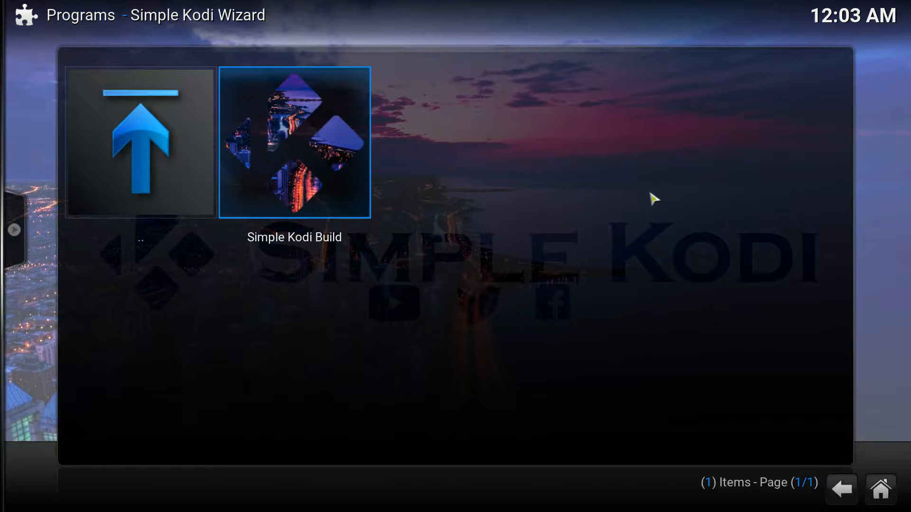
mouse_move(681, 420)
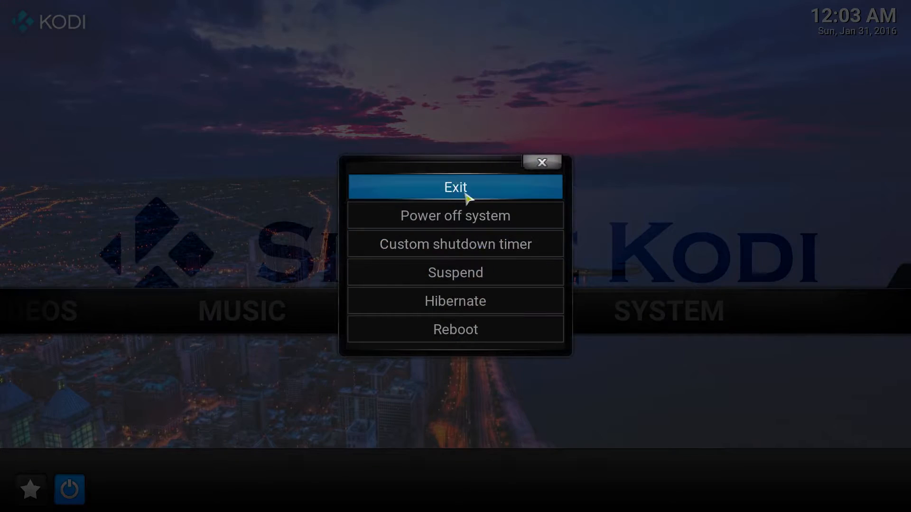
- Exit Kodi, enter the plugin.video.SimpleKodiWizard folder and bring up the context menu for wizard.html
click(456, 187)
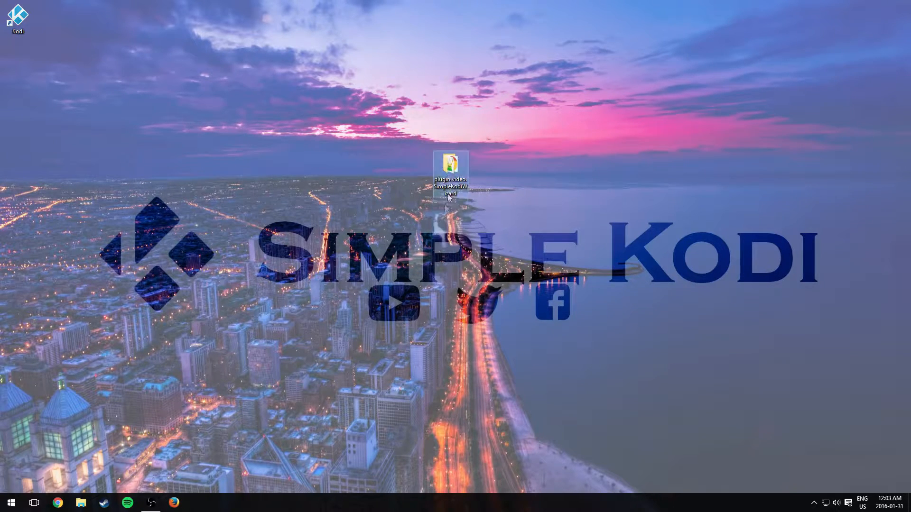
double_click(449, 169)
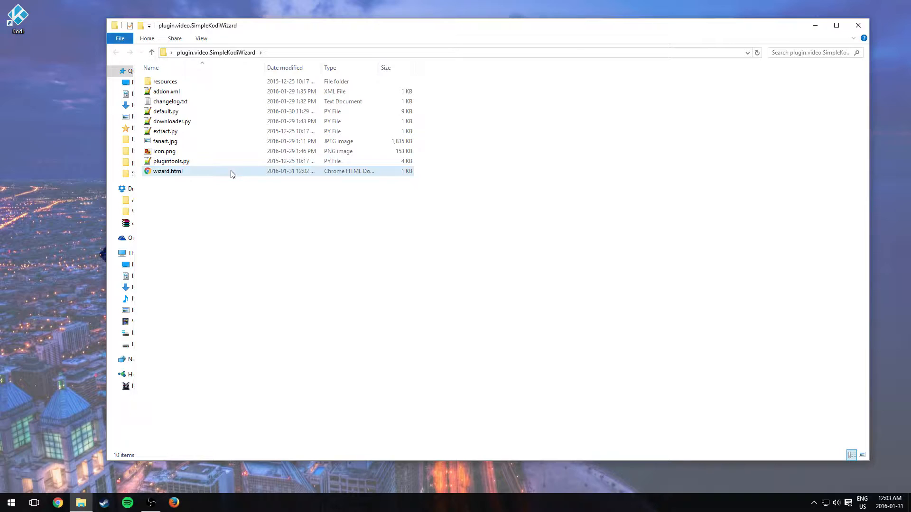
click(167, 170)
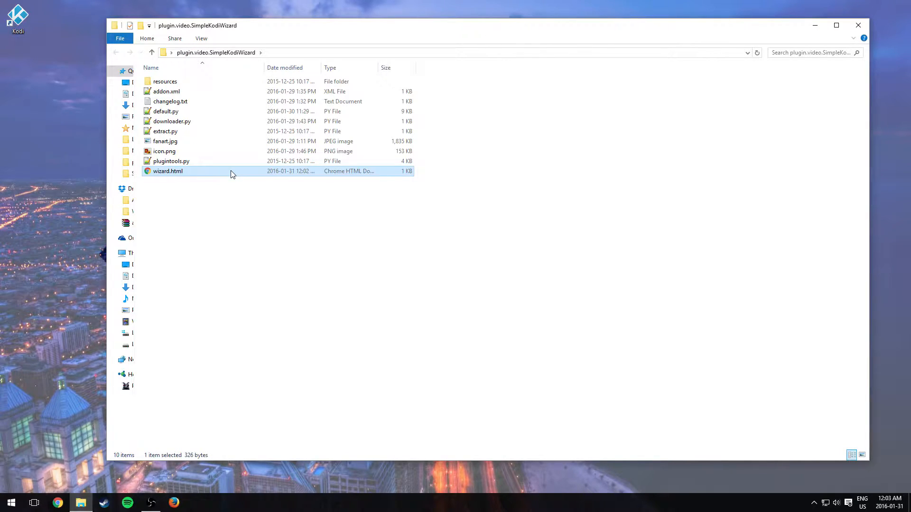
right_click(168, 171)
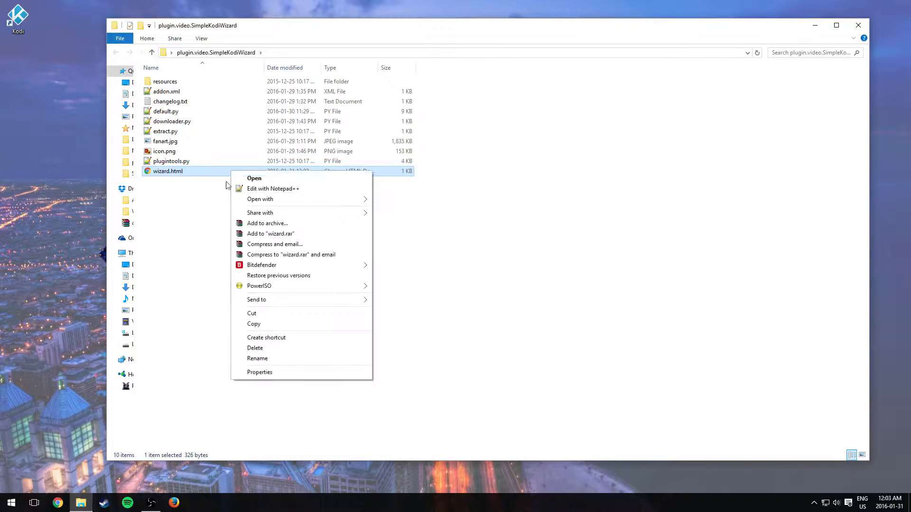
- Edit wizard.html in Notepad++, duplicating the build entry as 'BUILD 2' described 'My second Build'
click(272, 187)
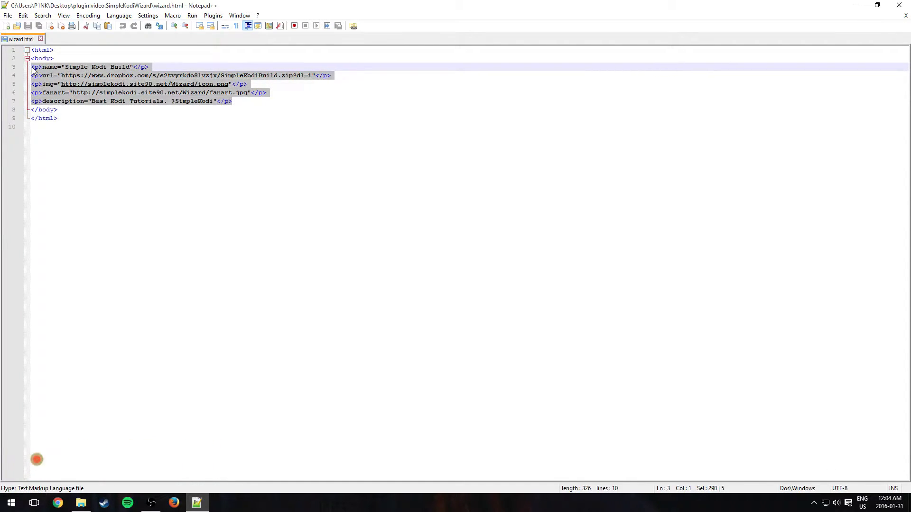
click(251, 101)
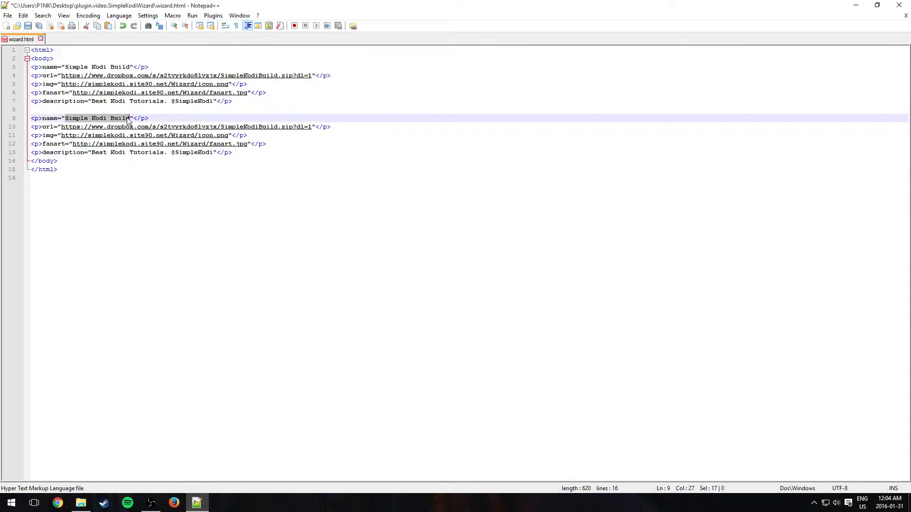
text(BUILD 2"</p>)
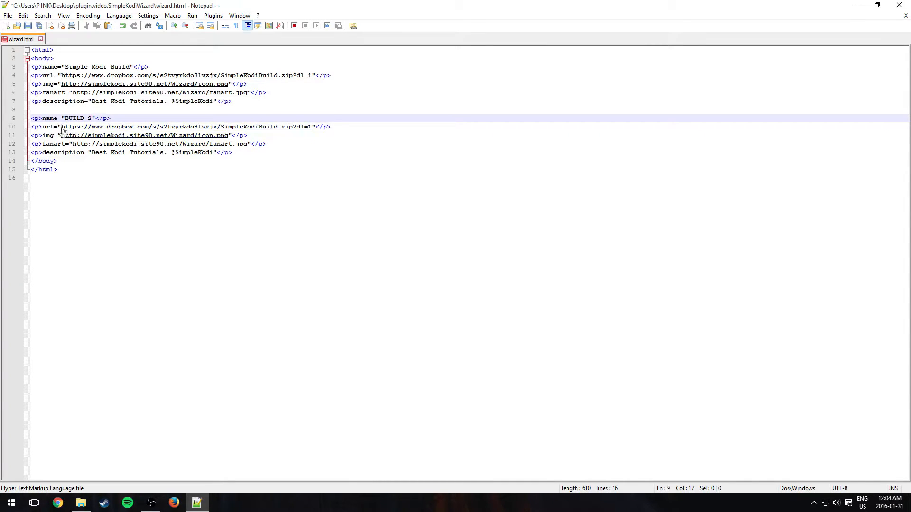
mouse_move(87, 130)
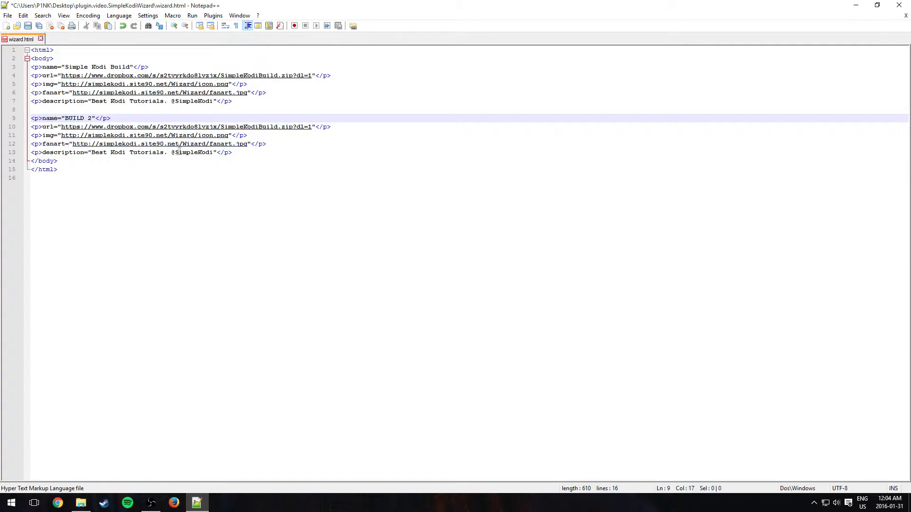
drag(91, 152, 214, 152)
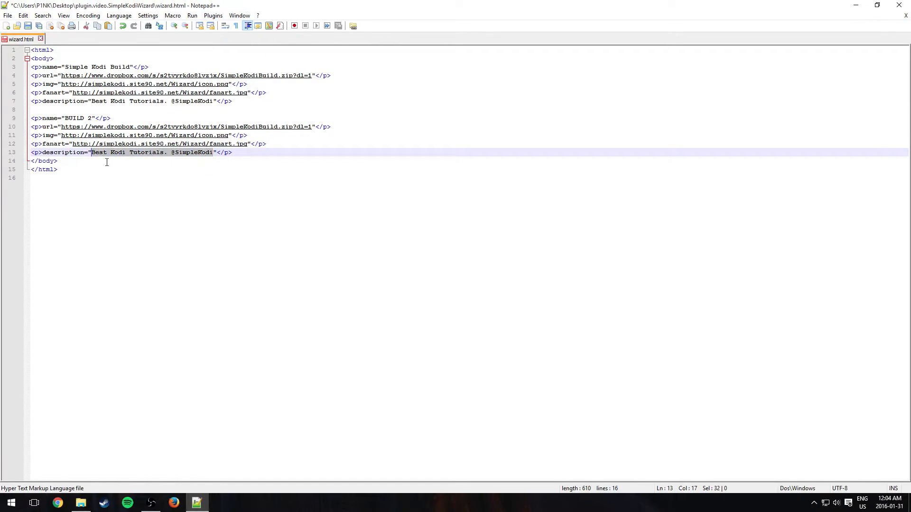
text(M"</p>)
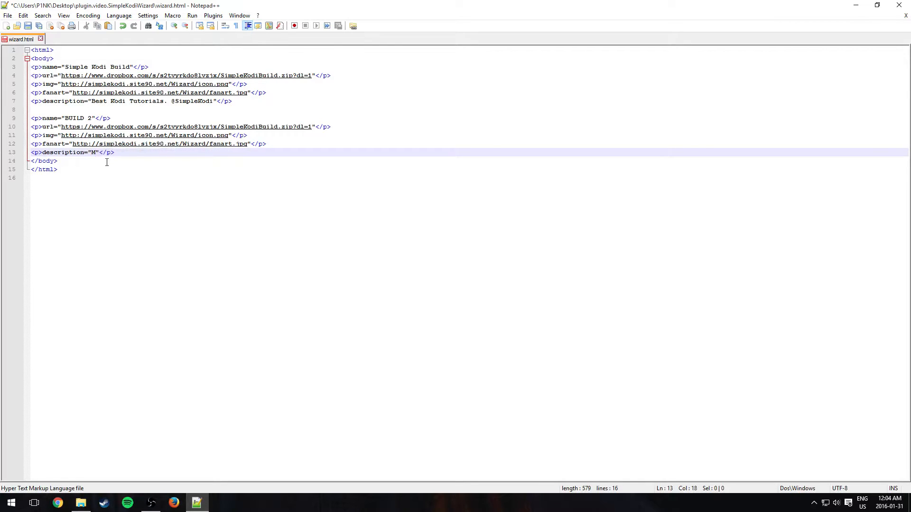
text(y second Build)
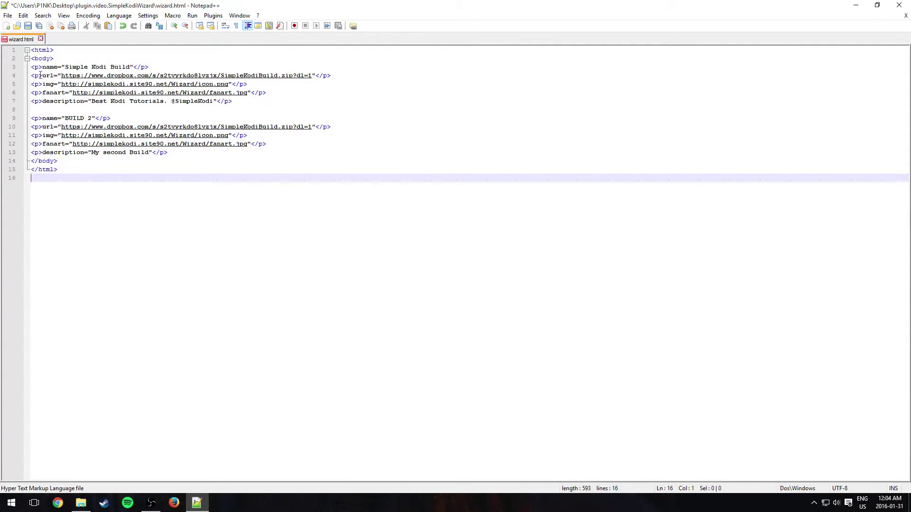
- Save wizard.html, add a <br></br> spacer between the builds and preview both entries in the browser
key(Ctrl+s)
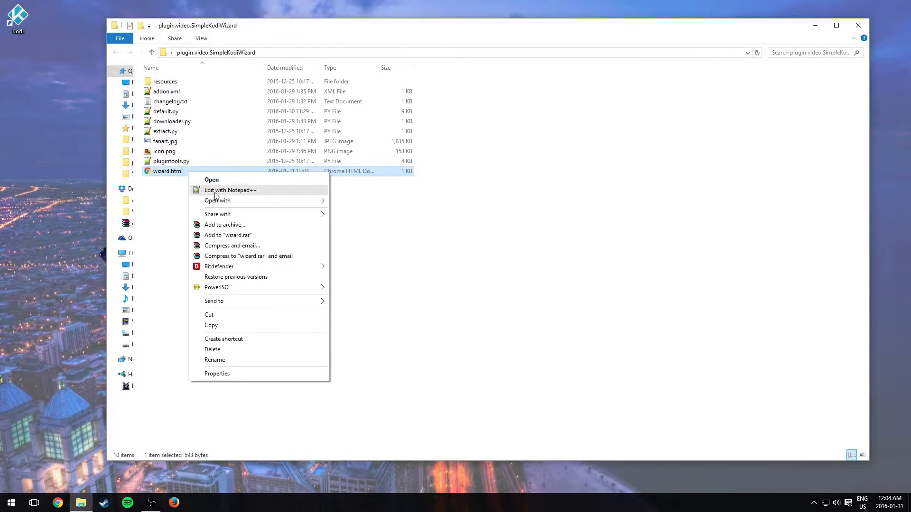
click(230, 190)
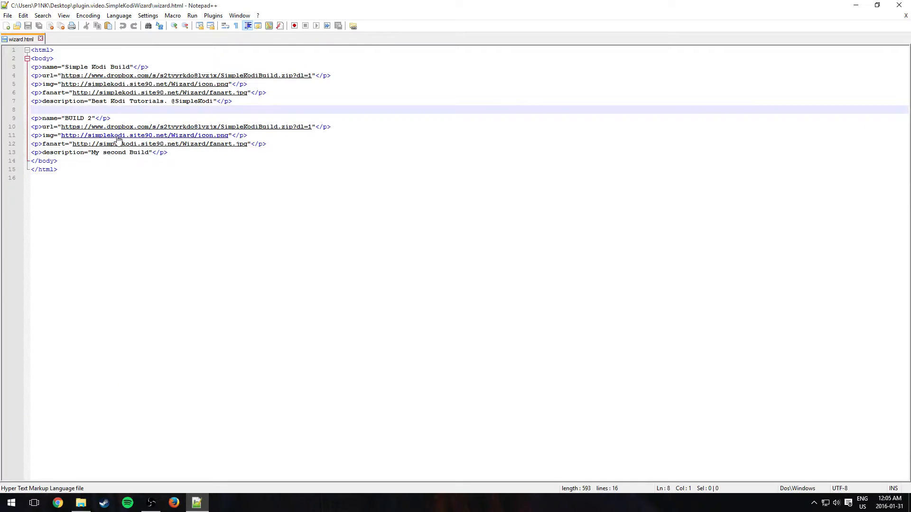
text(<br>)
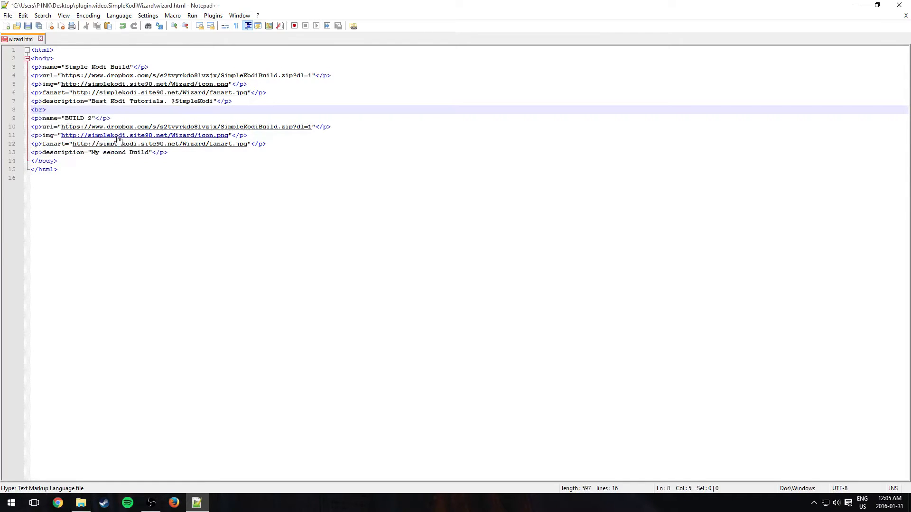
text(</br>)
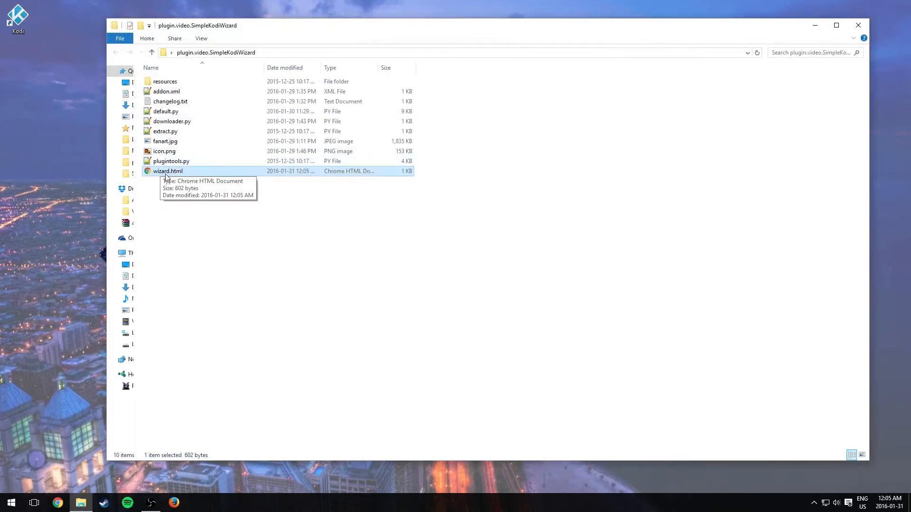
double_click(167, 171)
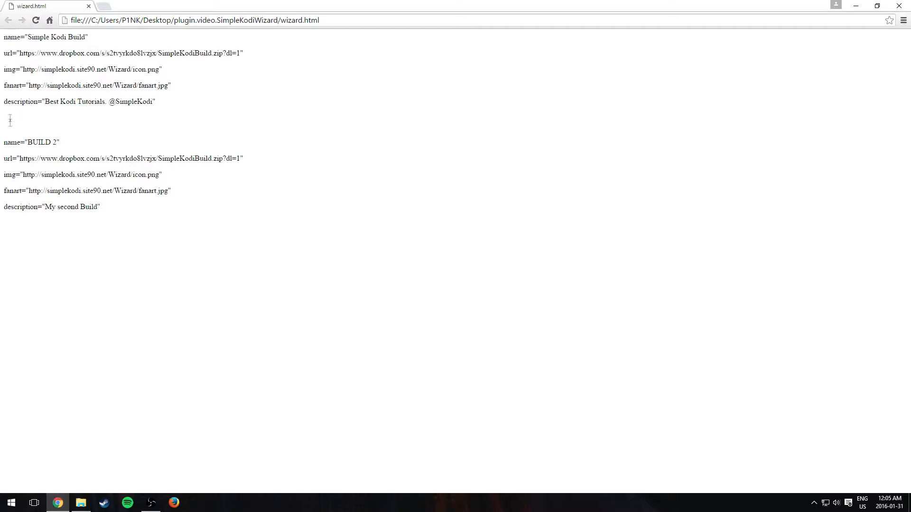
click(81, 503)
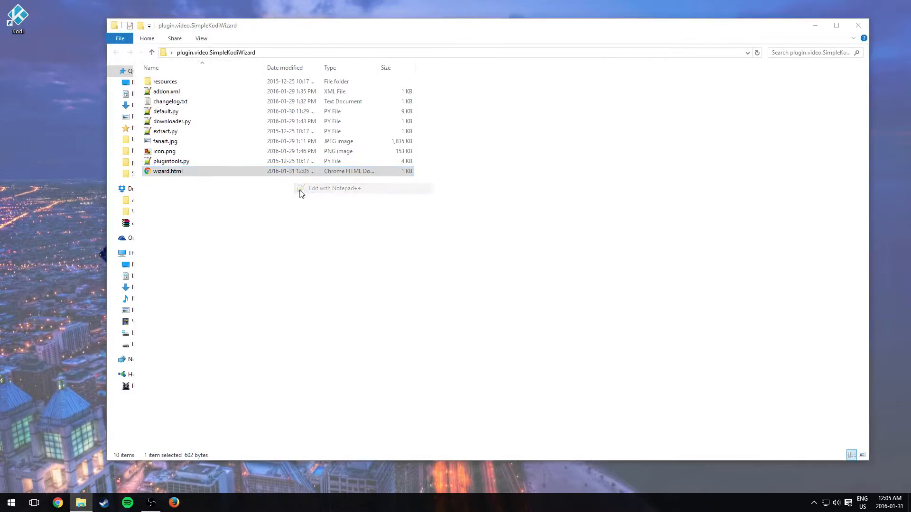
- Reopen wizard.html in Notepad++ to check the <br></br> spacer line
click(334, 187)
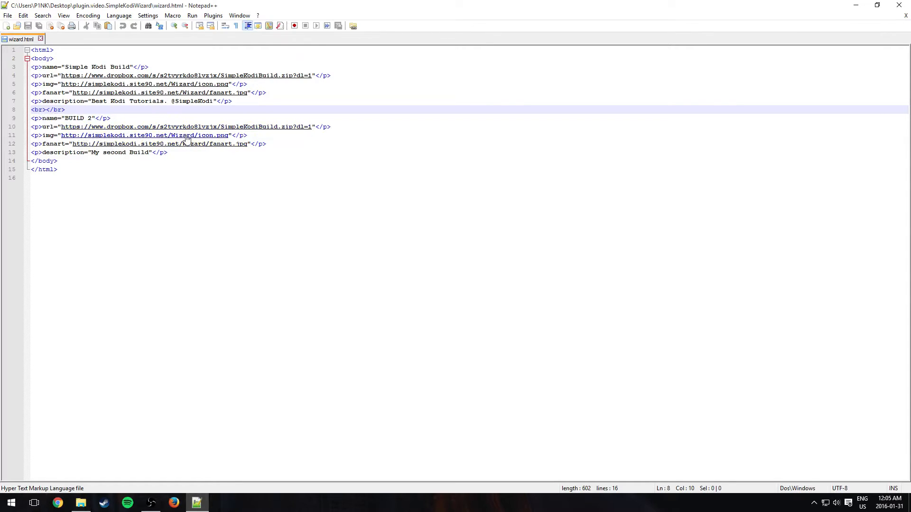
mouse_move(900, 5)
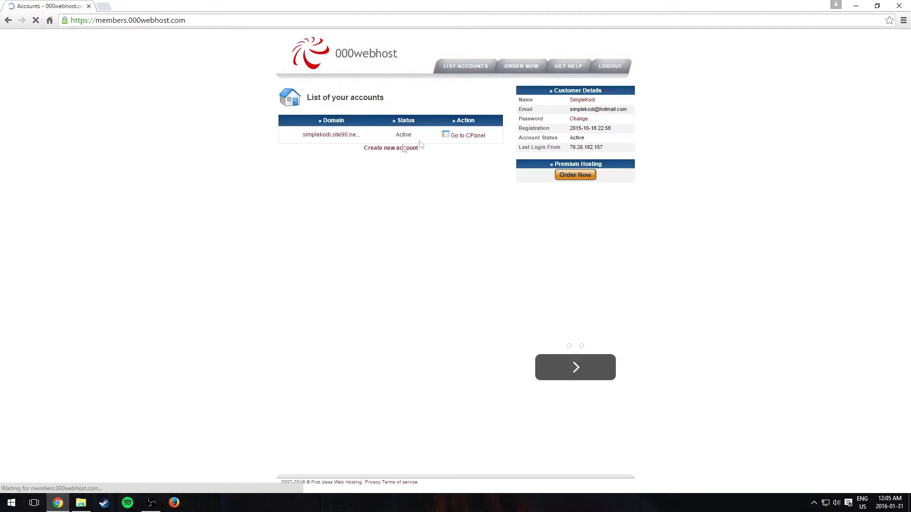
- In public_html/Wizard, delete the old wizard.html and upload the edited version
click(467, 135)
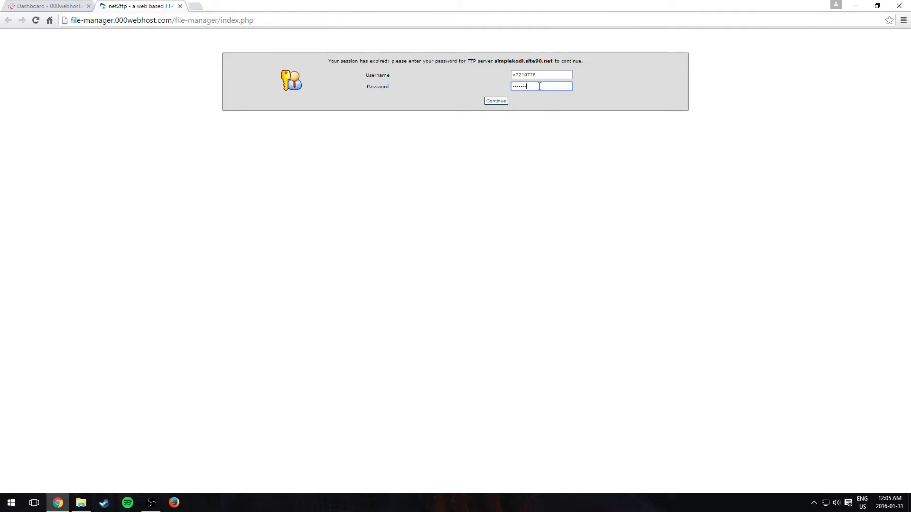
click(496, 100)
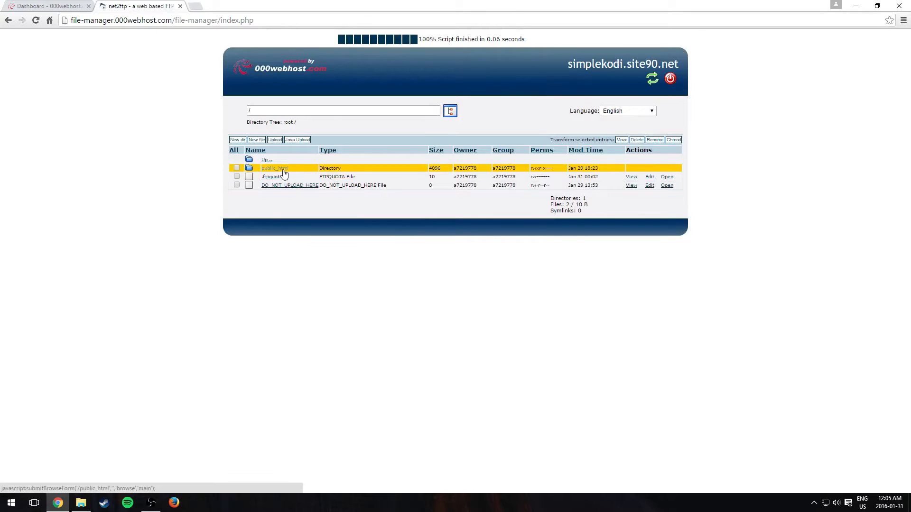
click(275, 168)
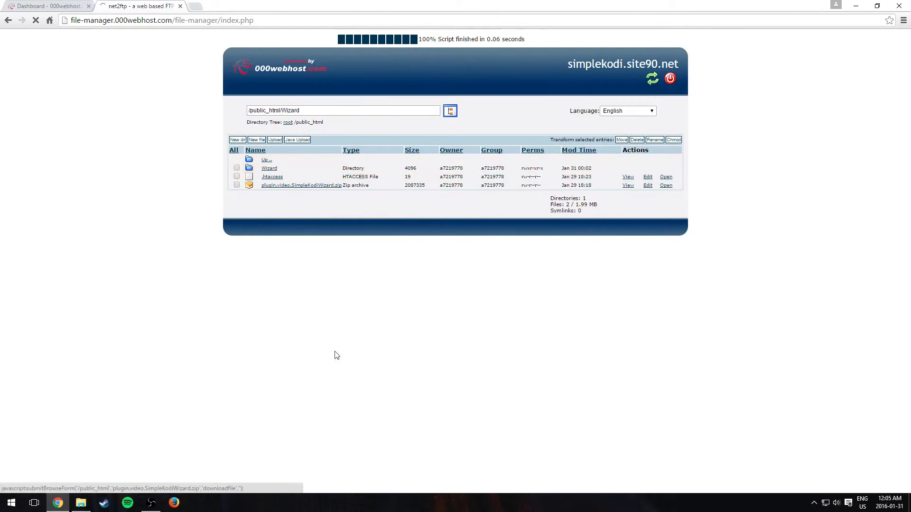
click(269, 167)
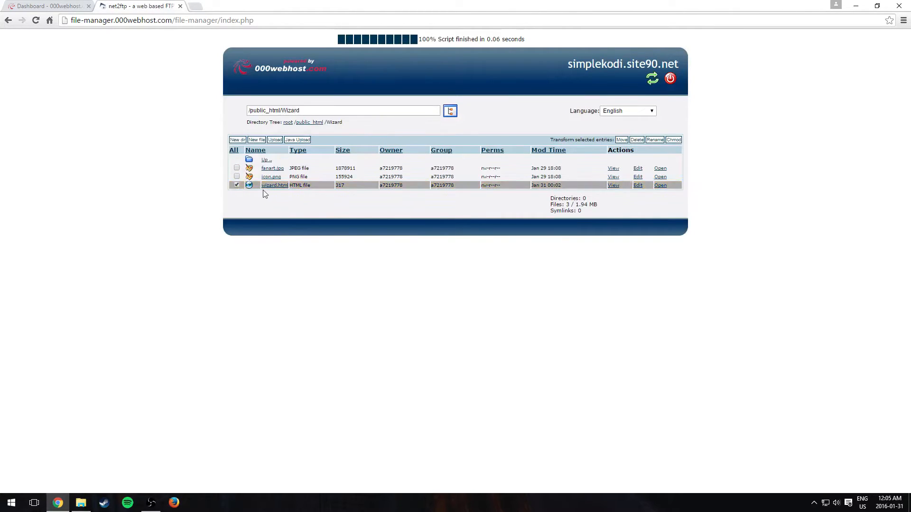
click(637, 139)
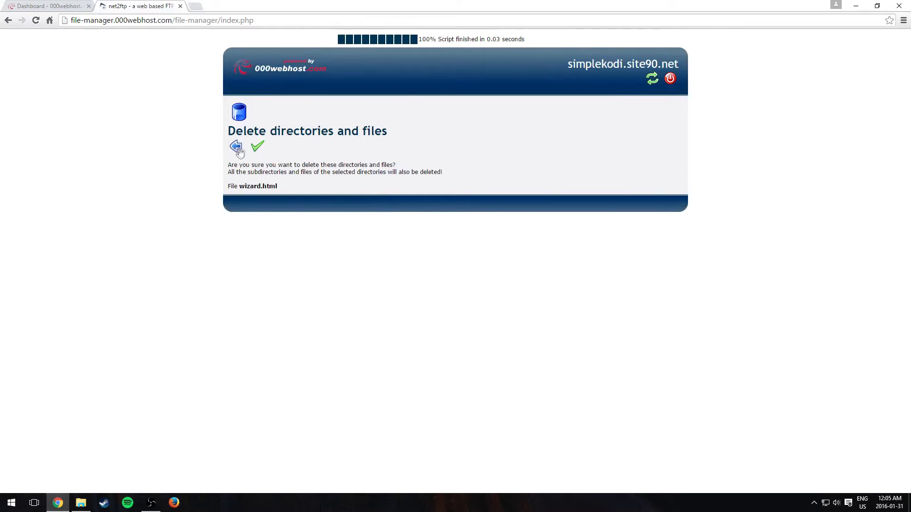
click(257, 146)
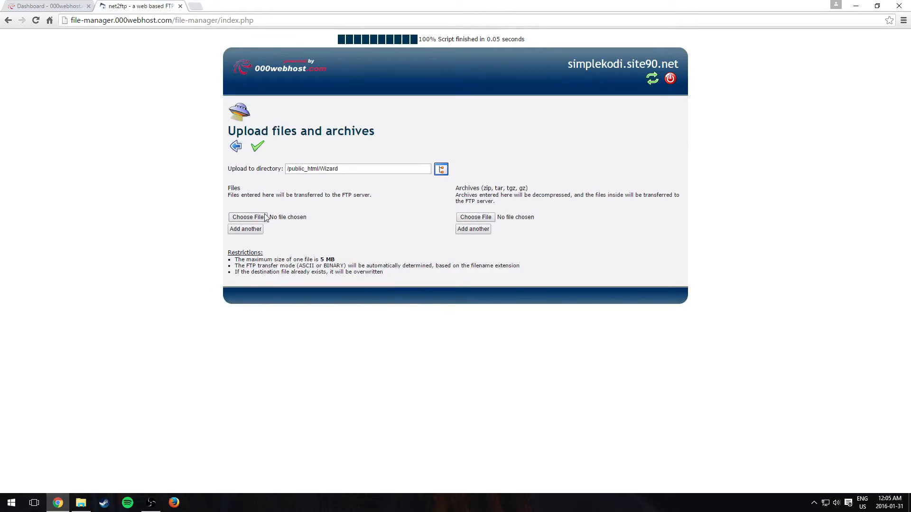
click(247, 216)
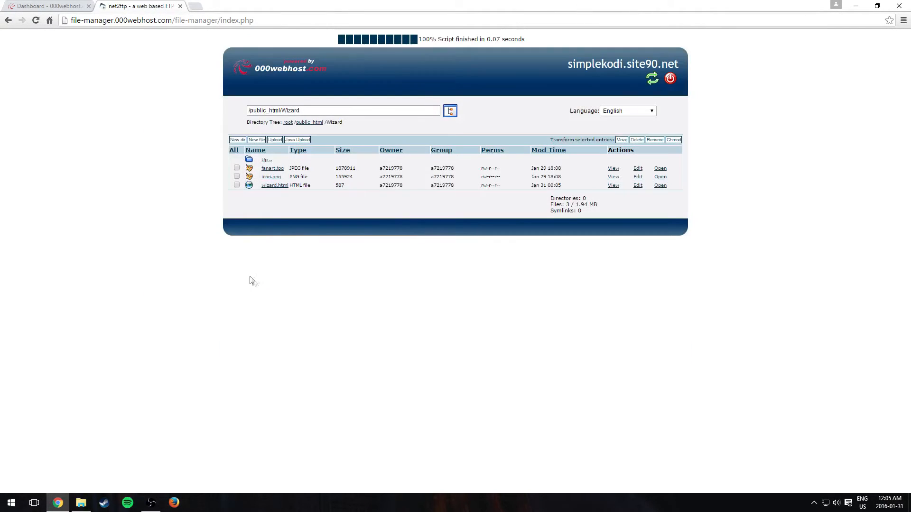
mouse_move(274, 185)
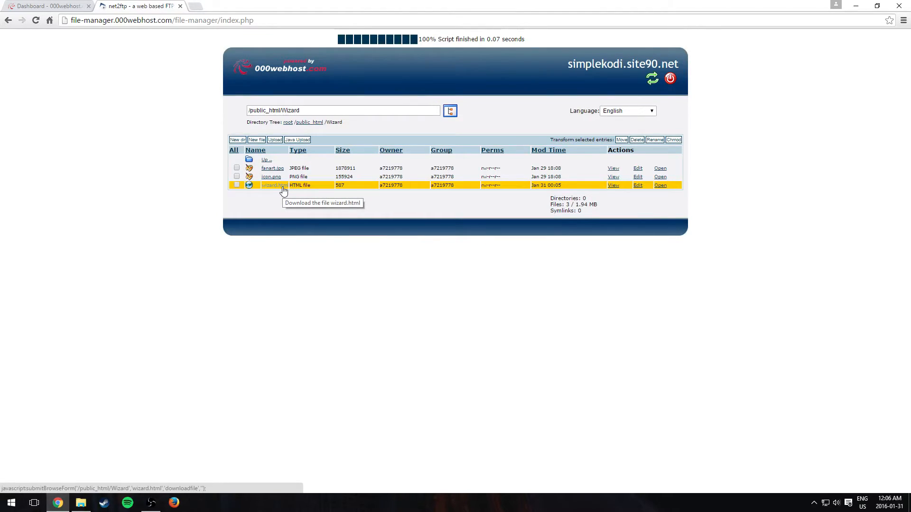
mouse_move(285, 194)
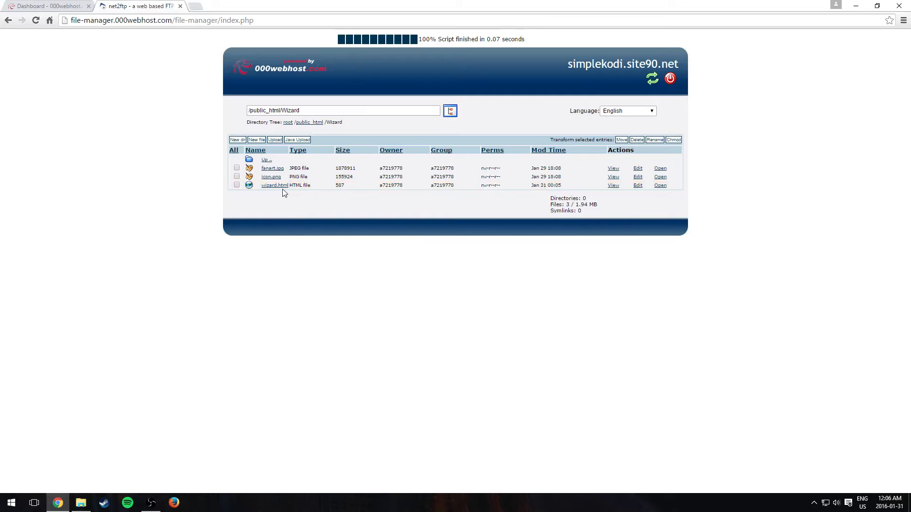
mouse_move(268, 194)
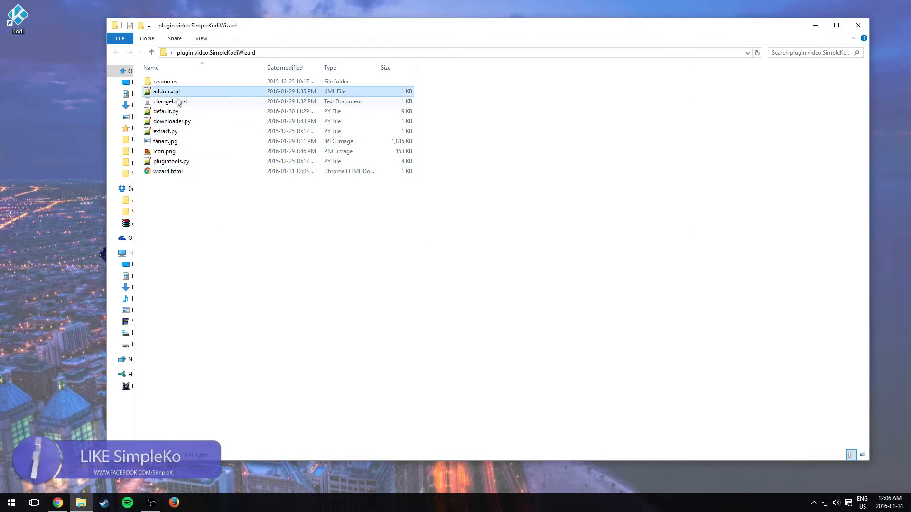
- Return to the plugin folder in File Explorer and select wizard.html
double_click(165, 111)
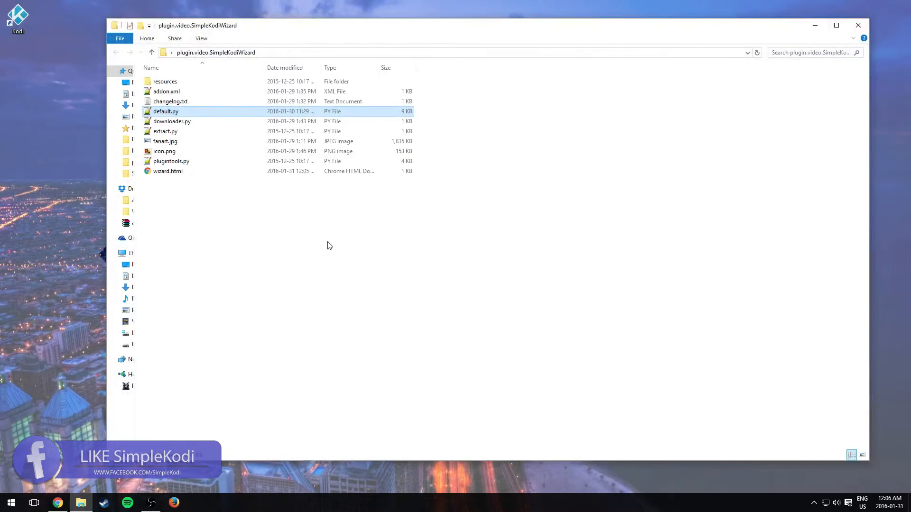
click(167, 170)
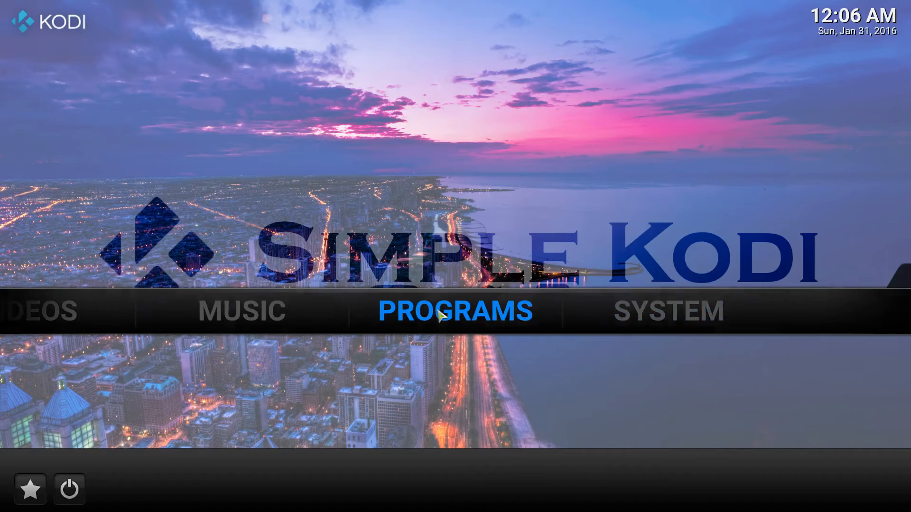
- Close Kodi after the download completes, relaunch it and return to Programs for the wizard
click(457, 311)
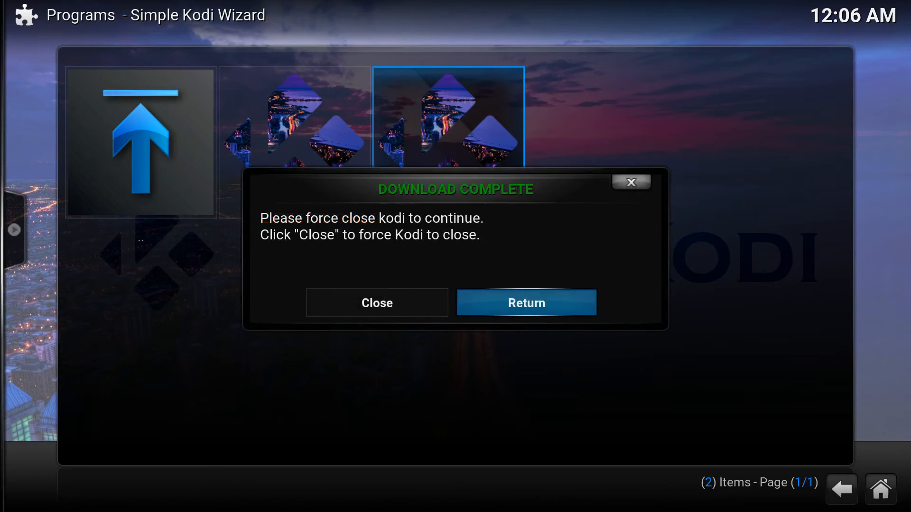
click(376, 303)
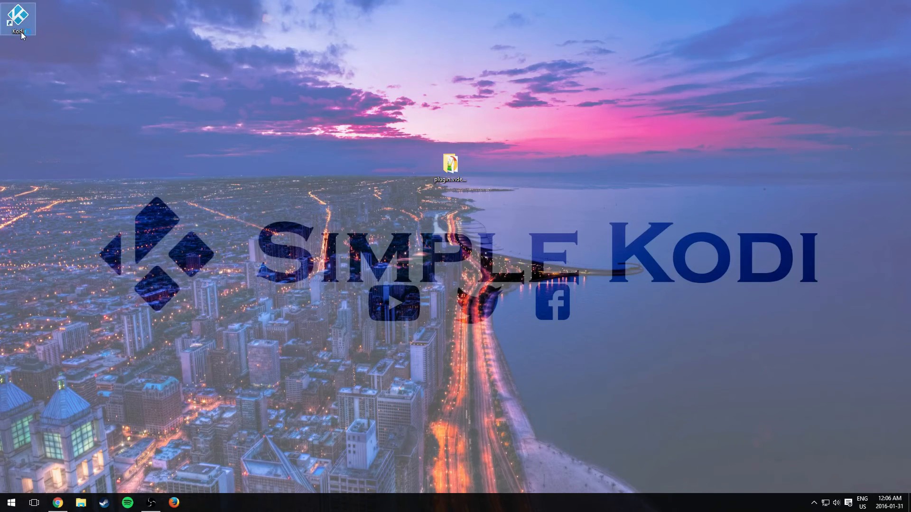
double_click(17, 17)
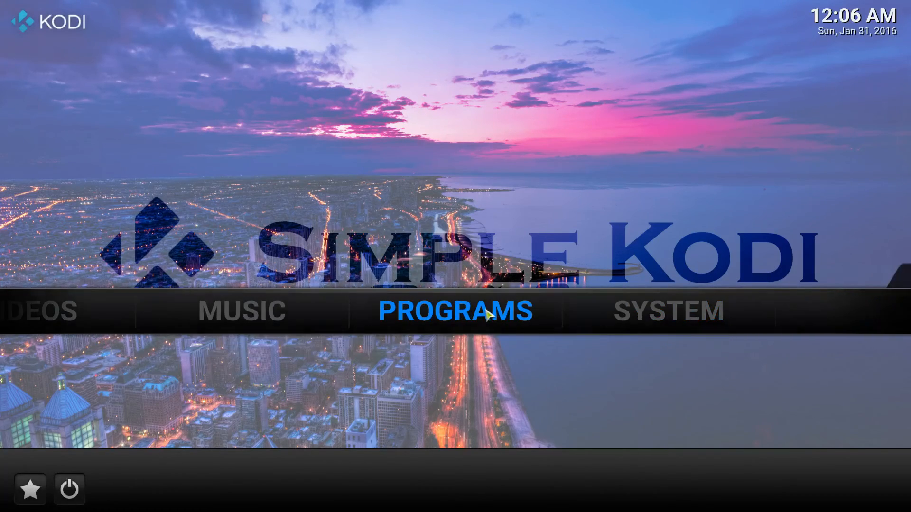
click(475, 310)
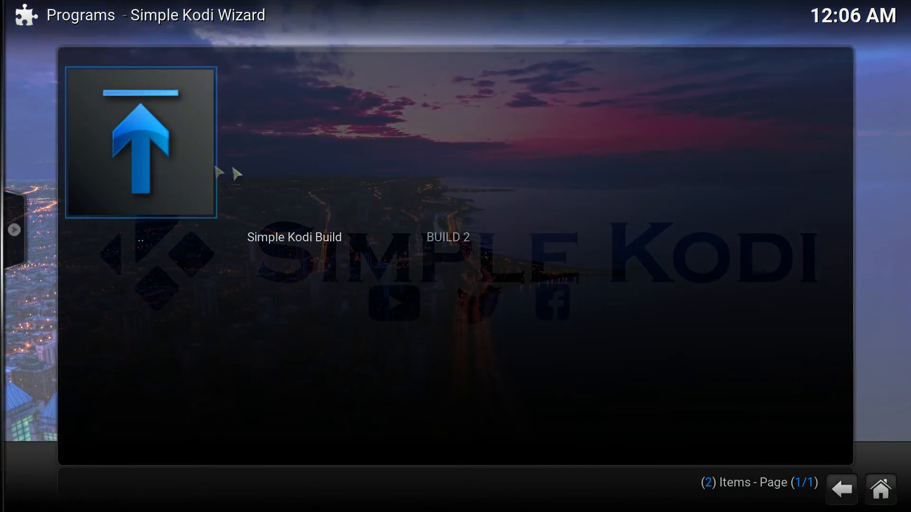